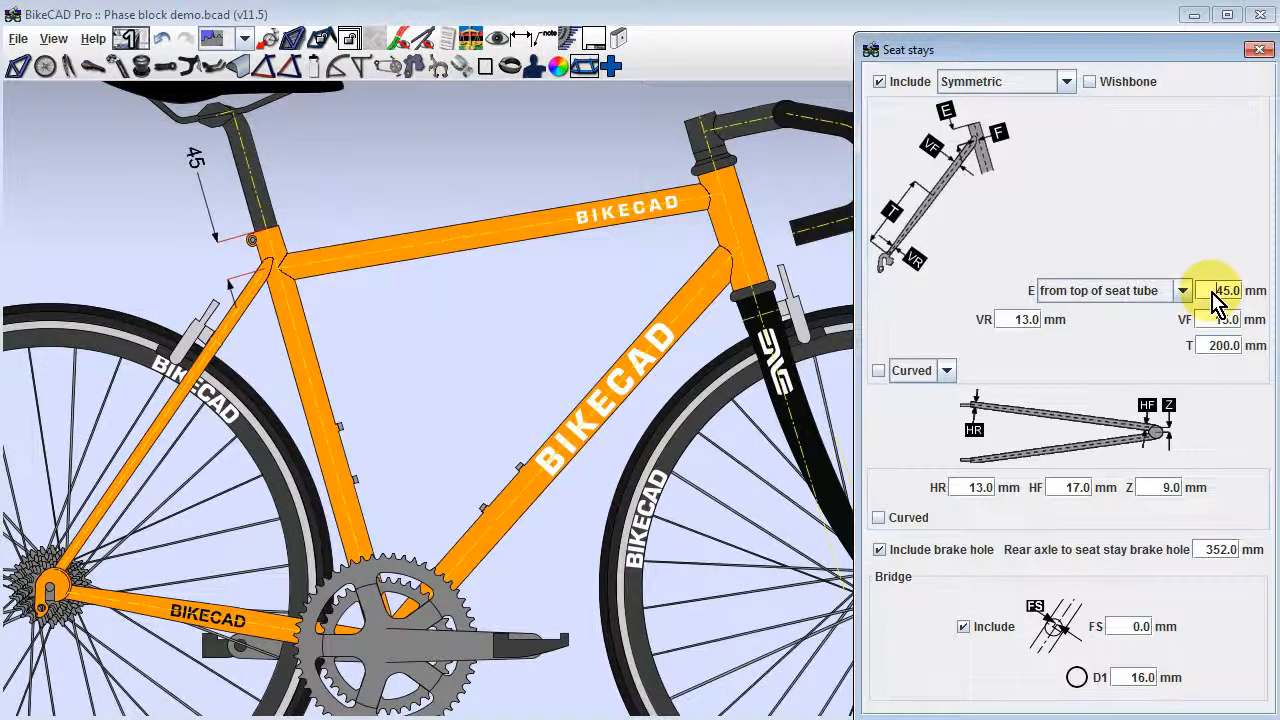
- Set seat stay reference E to 'from top of head tube' (60 mm), then 'along top tube' (100 mm)
text(145.0)
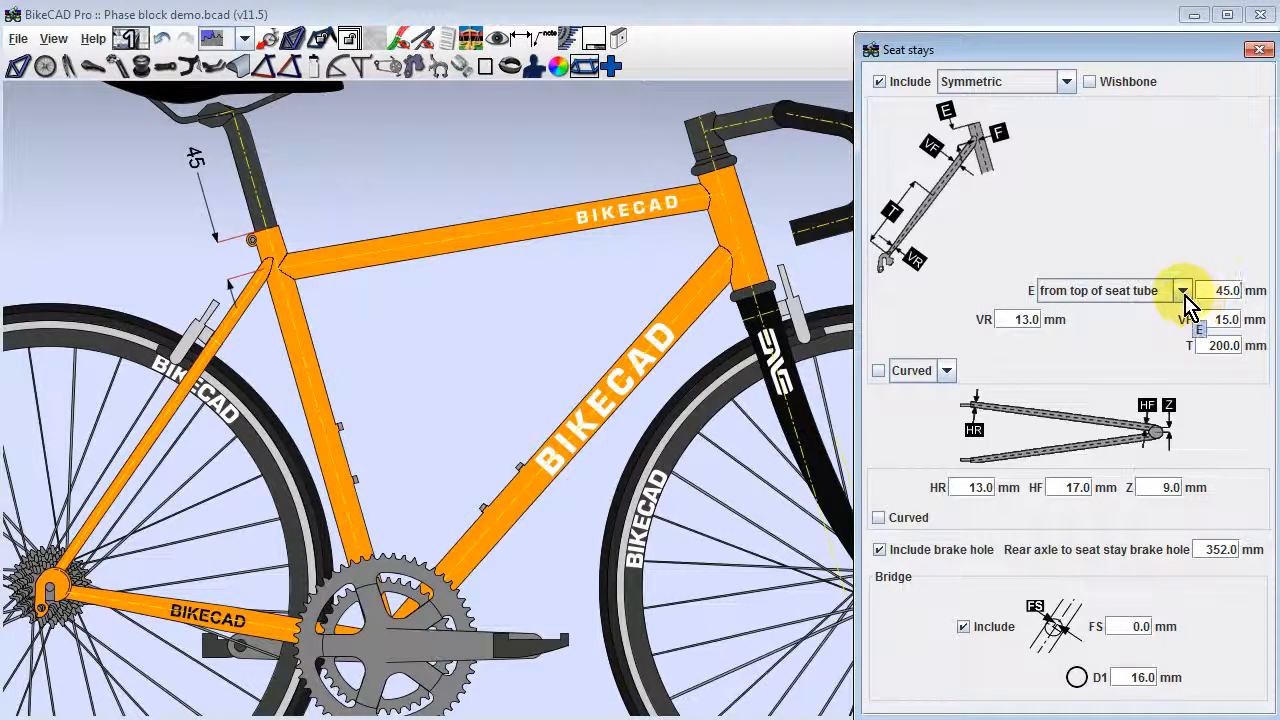
click(1182, 290)
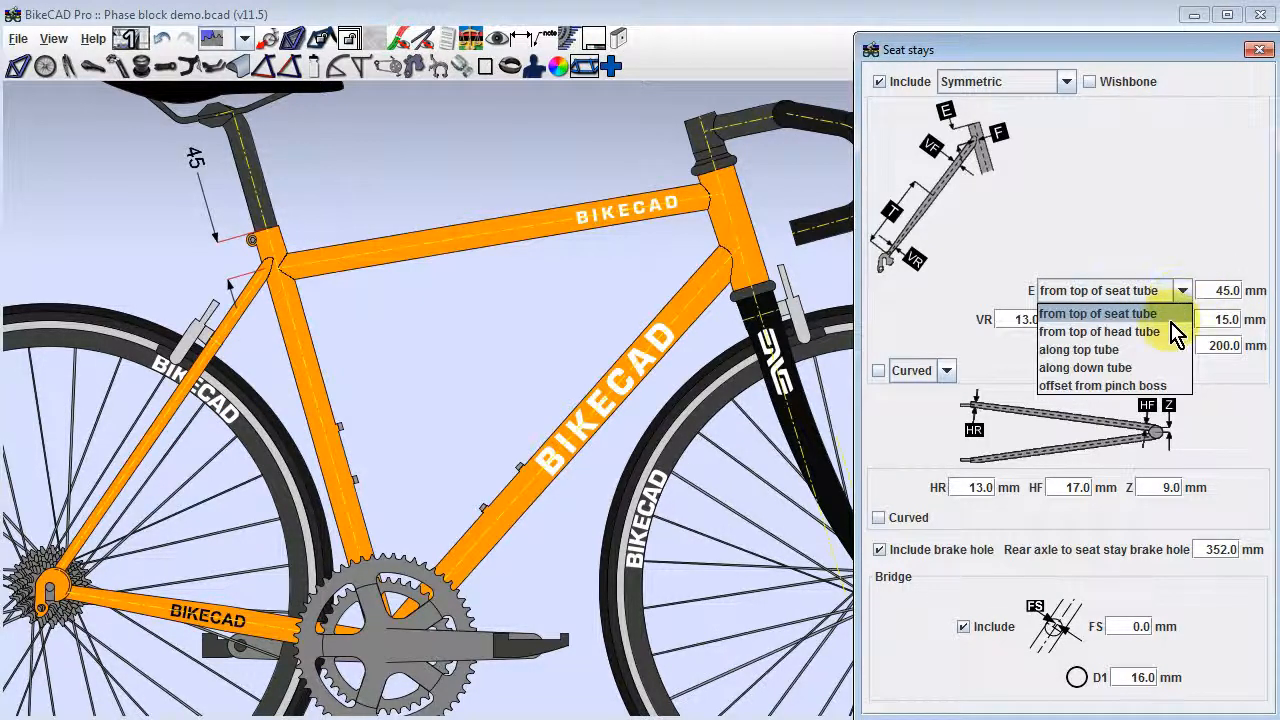
click(1098, 332)
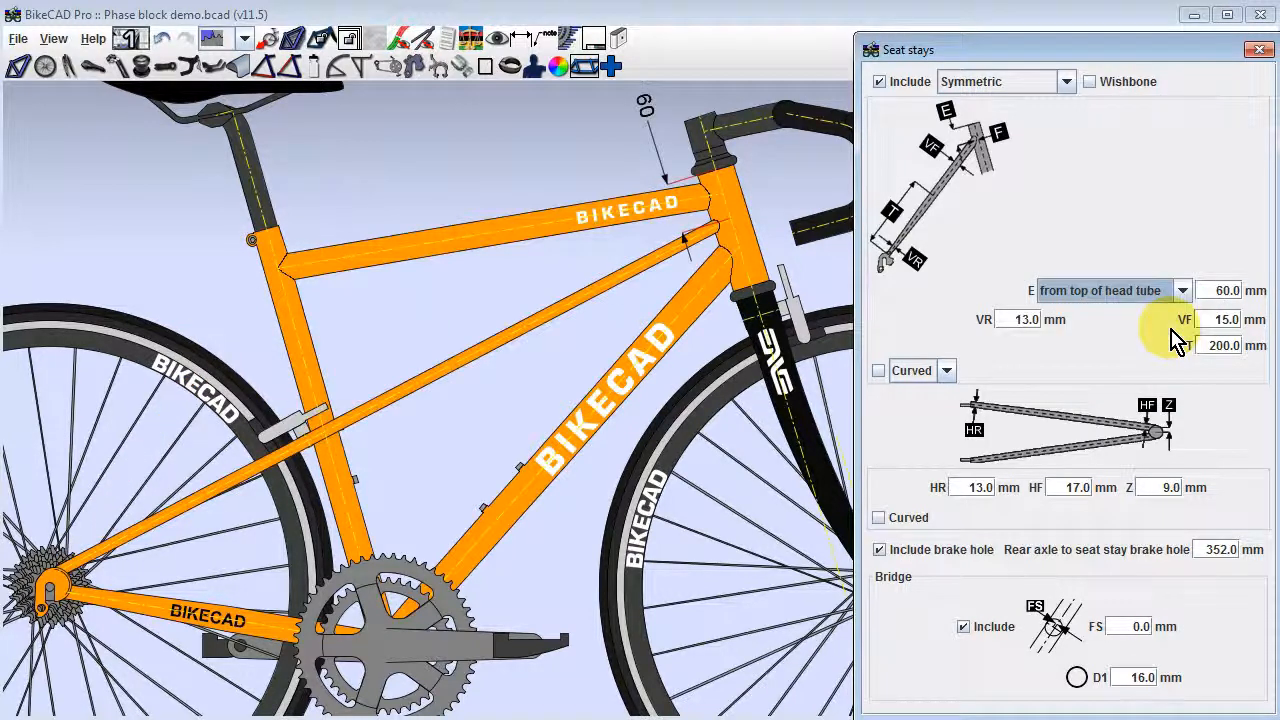
click(1182, 290)
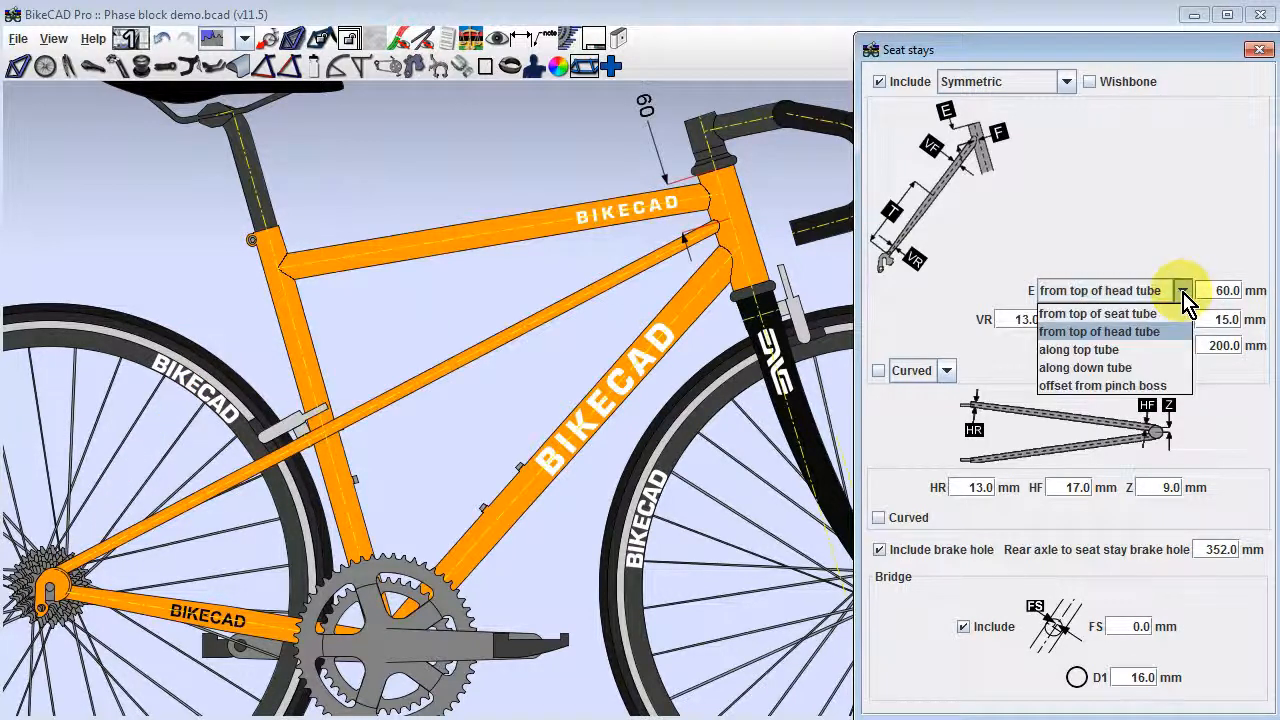
click(1080, 348)
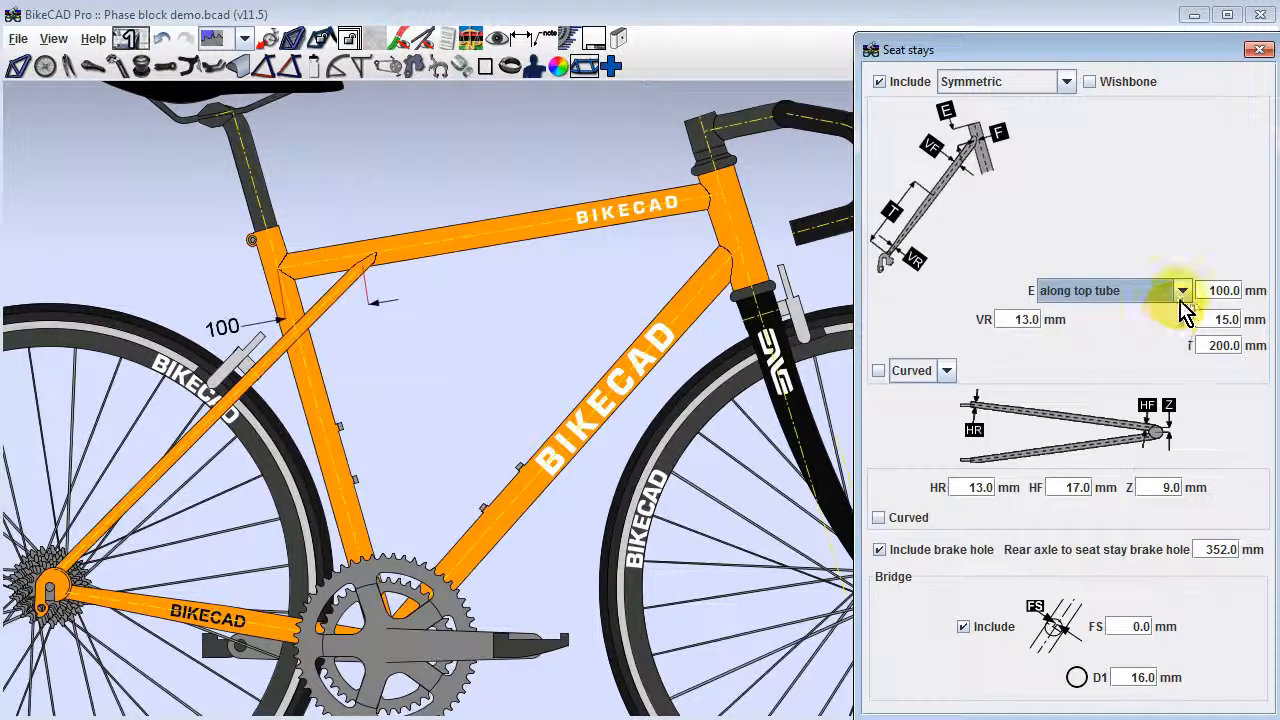
- Set reference E to 'along down tube' (400 mm), then to 'offset from pinch boss'
click(1180, 290)
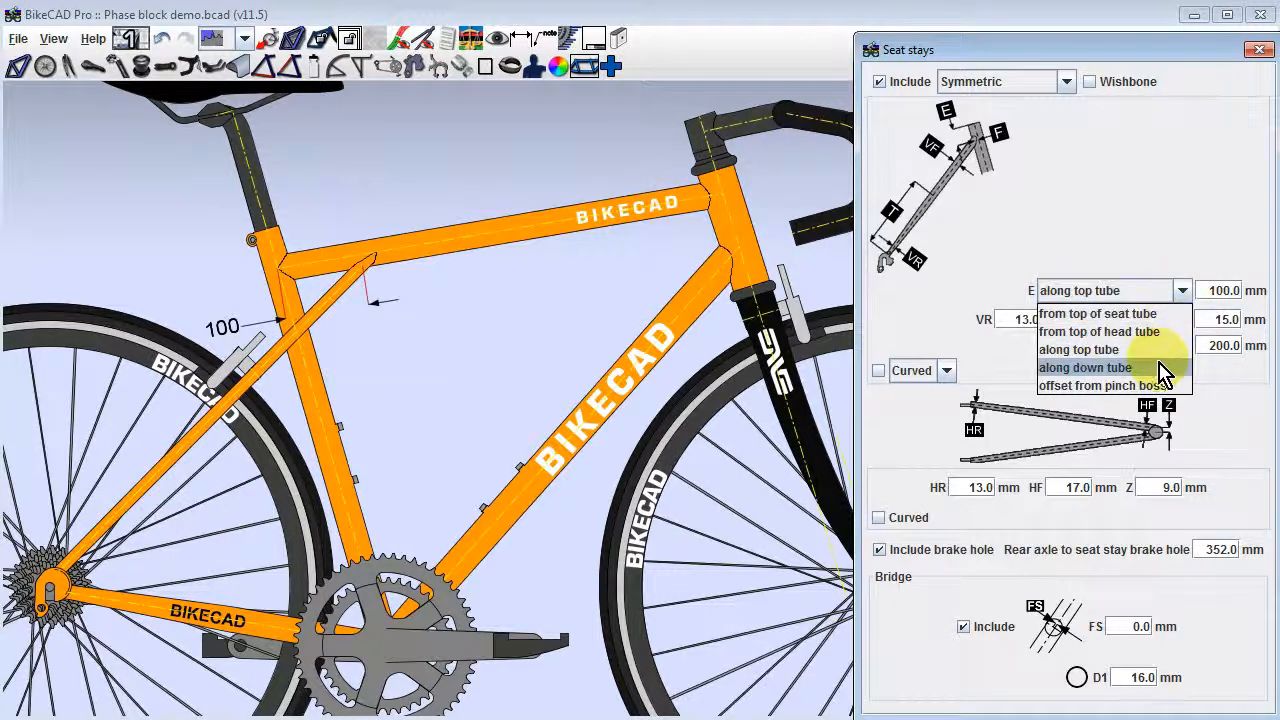
click(1084, 368)
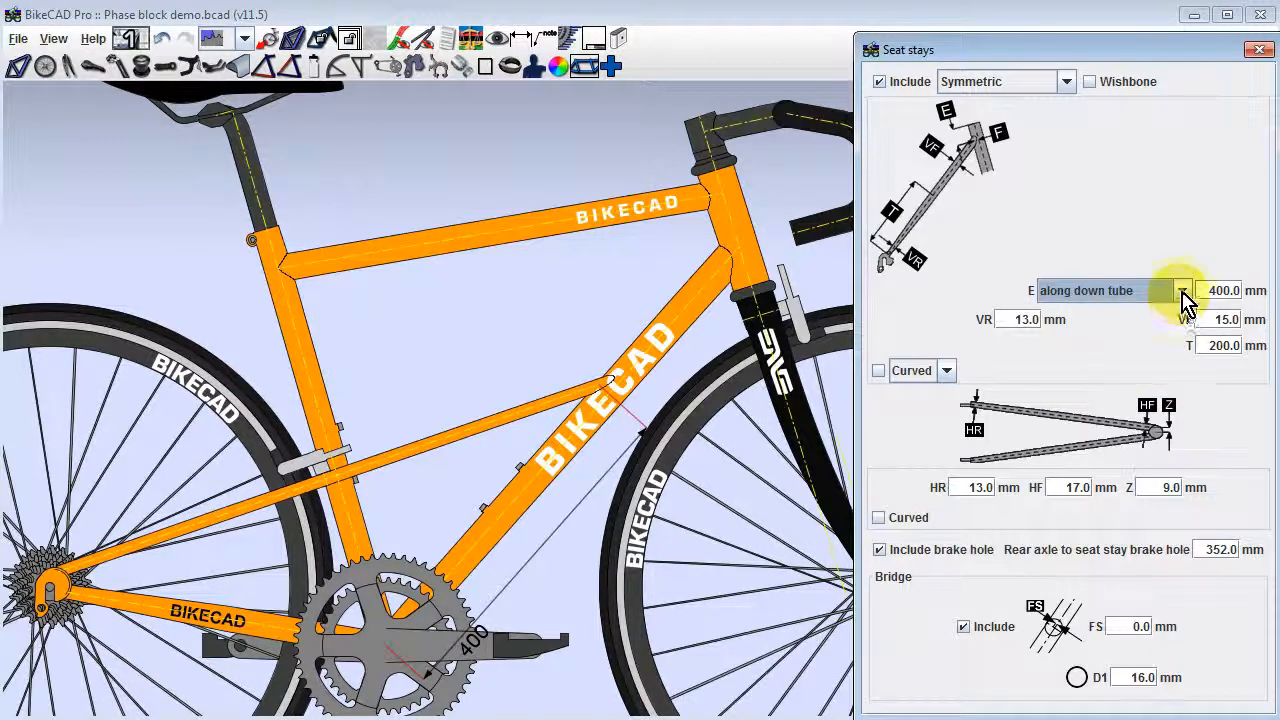
click(1184, 290)
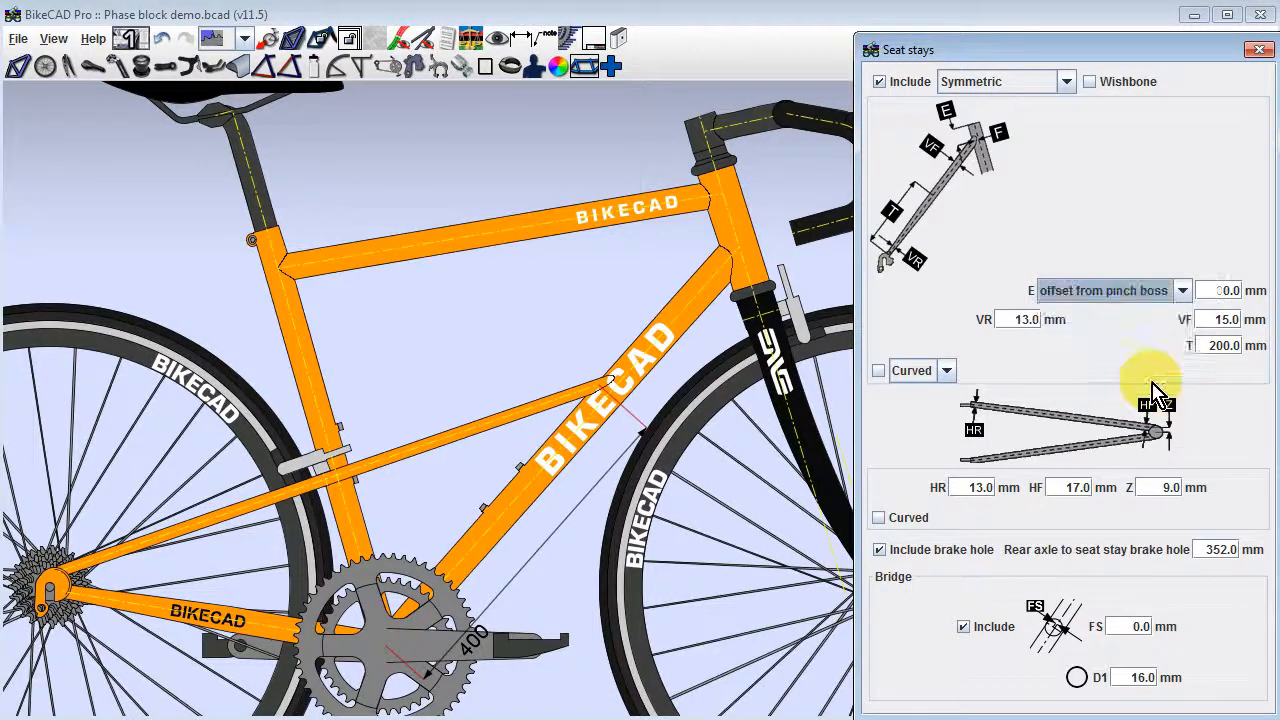